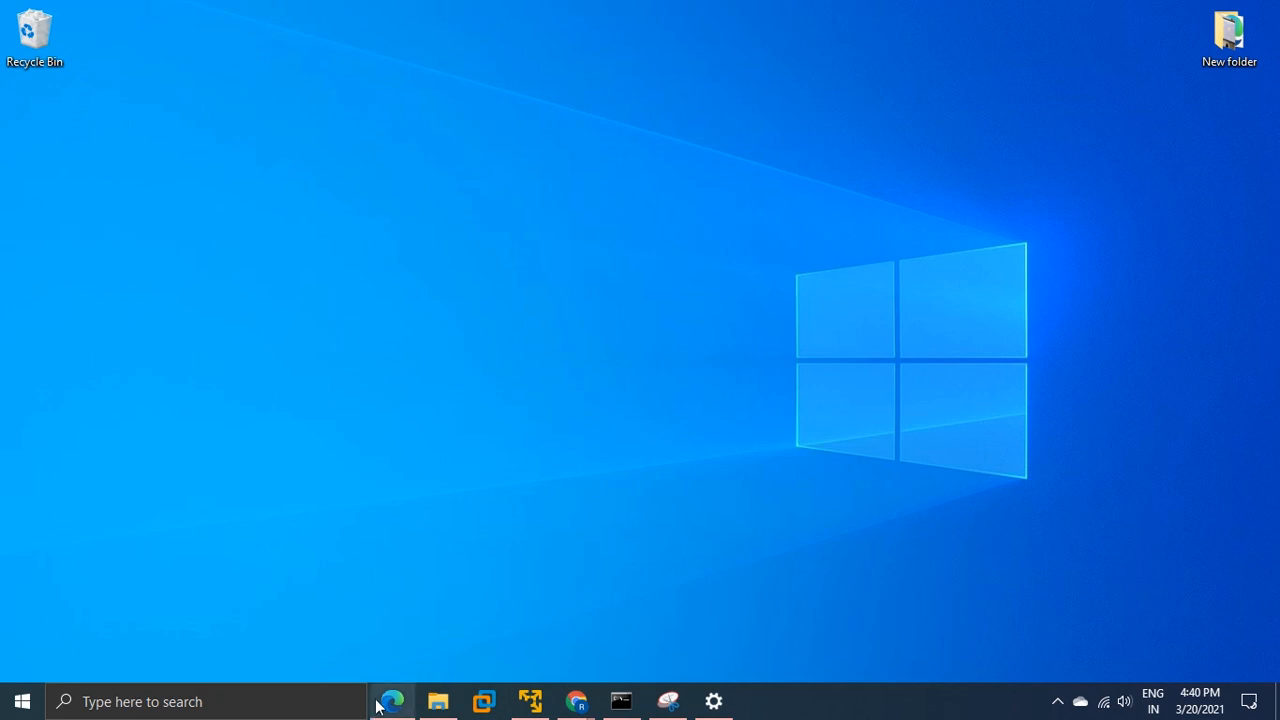
Launch Edge from the taskbar and open Settings from the ... menu.
{"action": "left_click", "coordinate": [391, 701]}
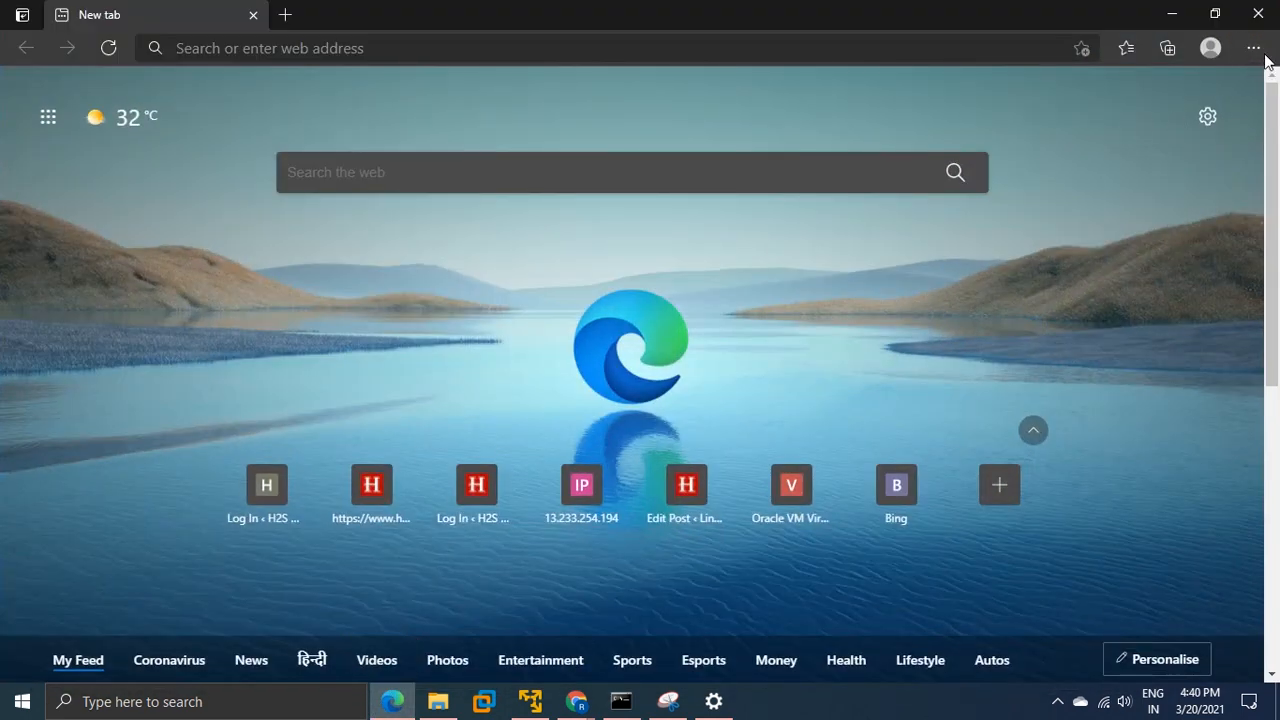
{"action": "left_click", "coordinate": [1252, 47]}
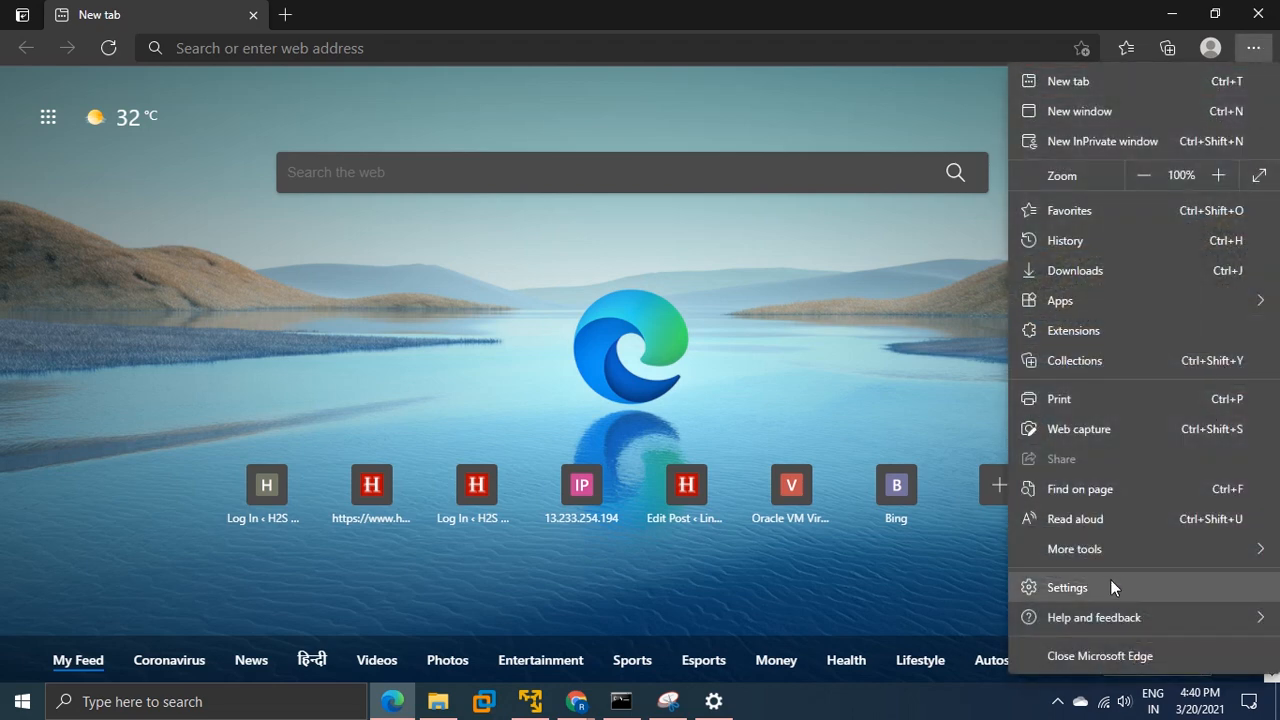
{"action": "left_click", "coordinate": [1067, 587]}
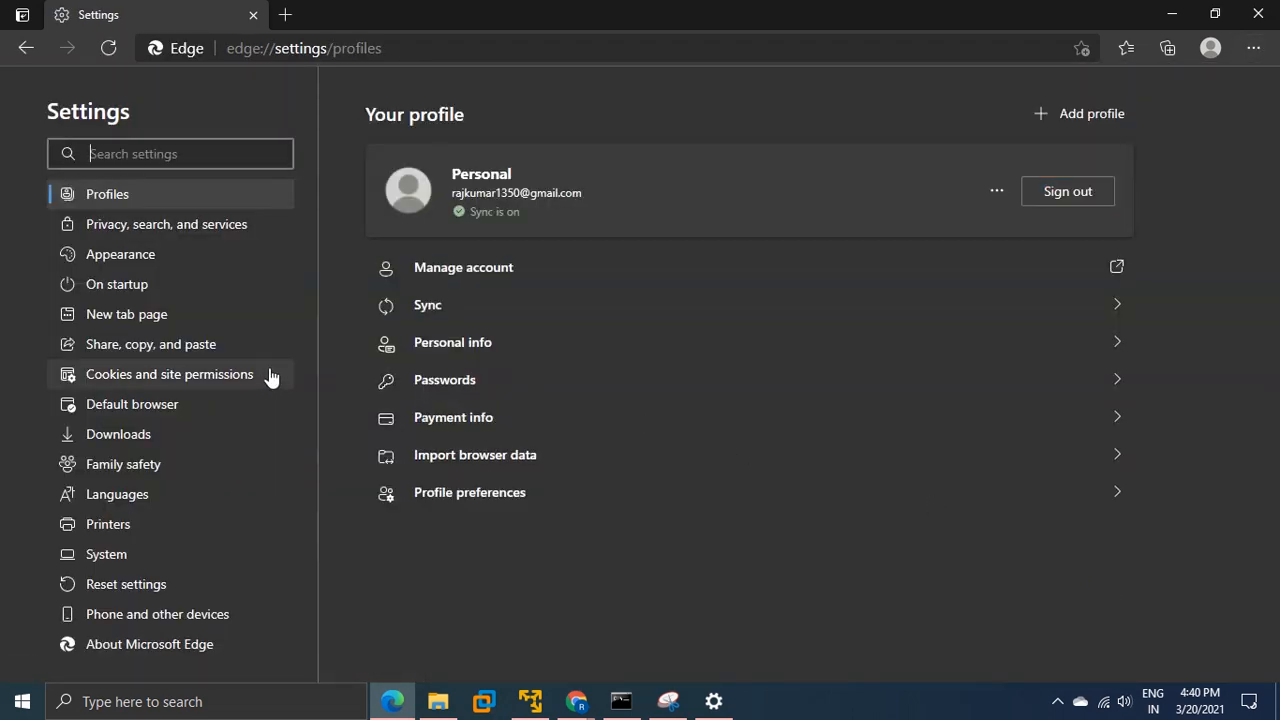
{"action": "mouse_move", "coordinate": [106, 554]}
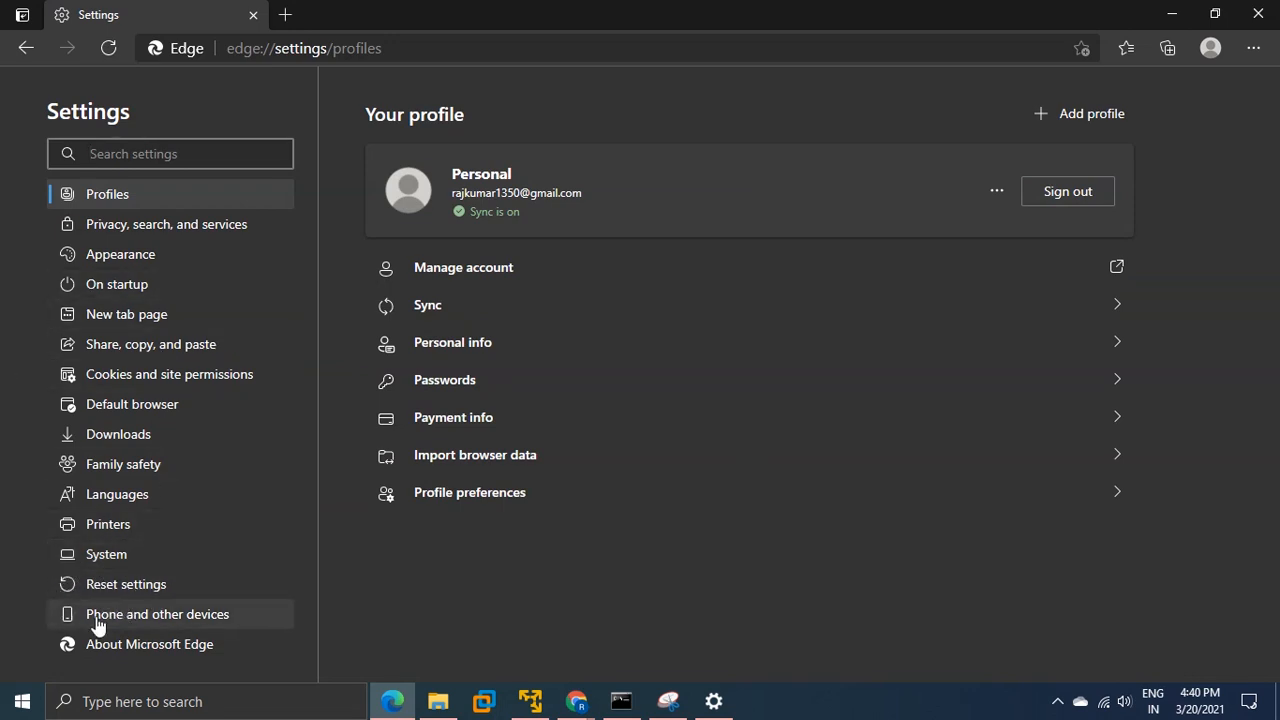
Under Reset settings, restore Edge settings to their default values and confirm Reset.
{"action": "left_click", "coordinate": [125, 584]}
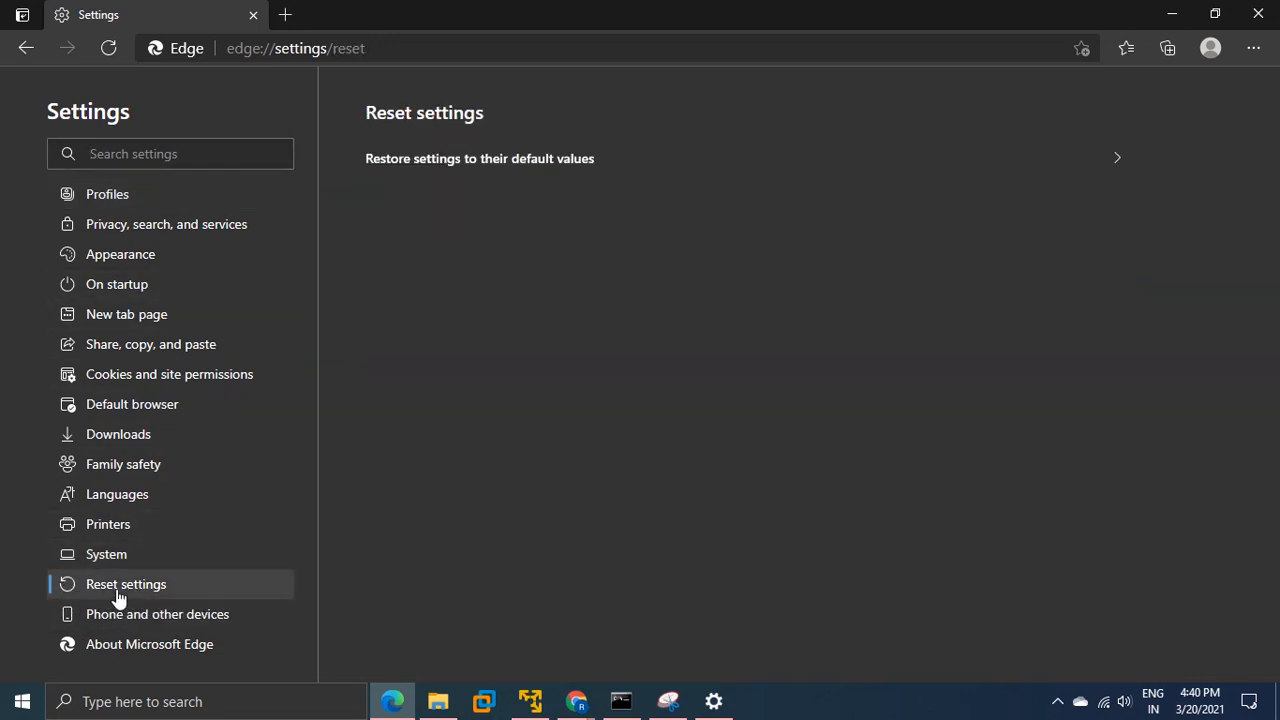
{"action": "mouse_move", "coordinate": [200, 584]}
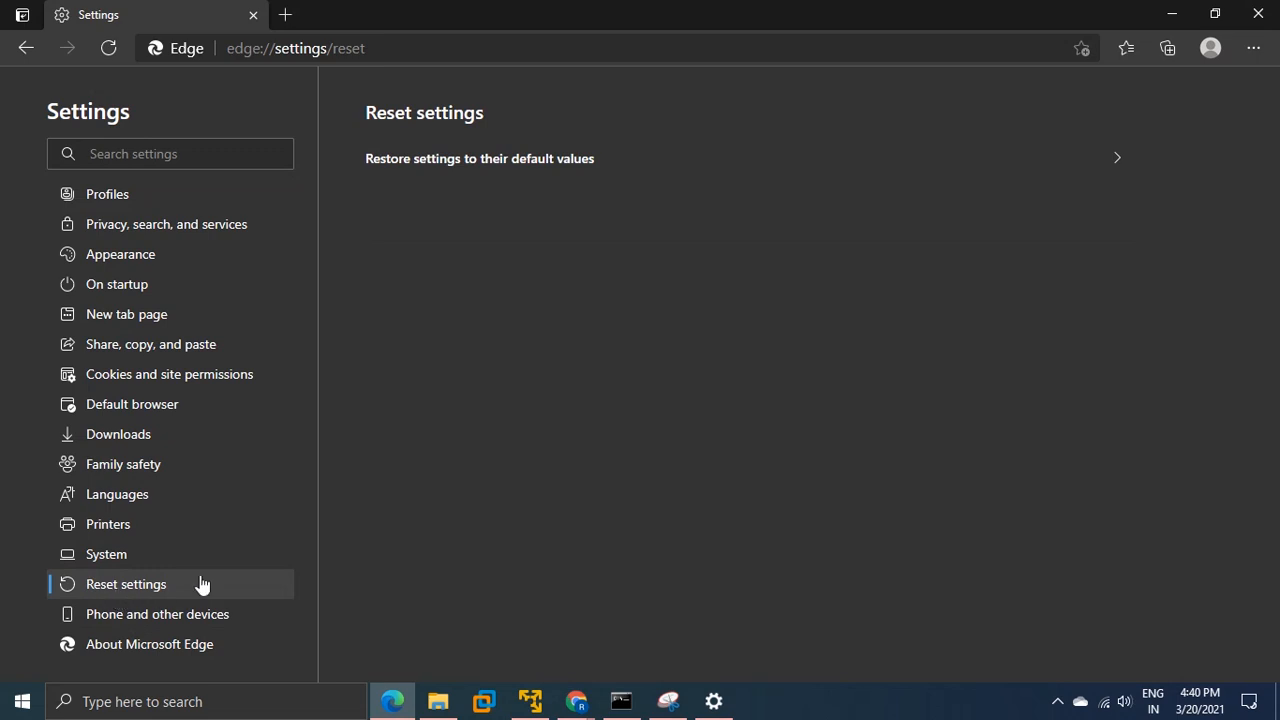
{"action": "mouse_move", "coordinate": [393, 173]}
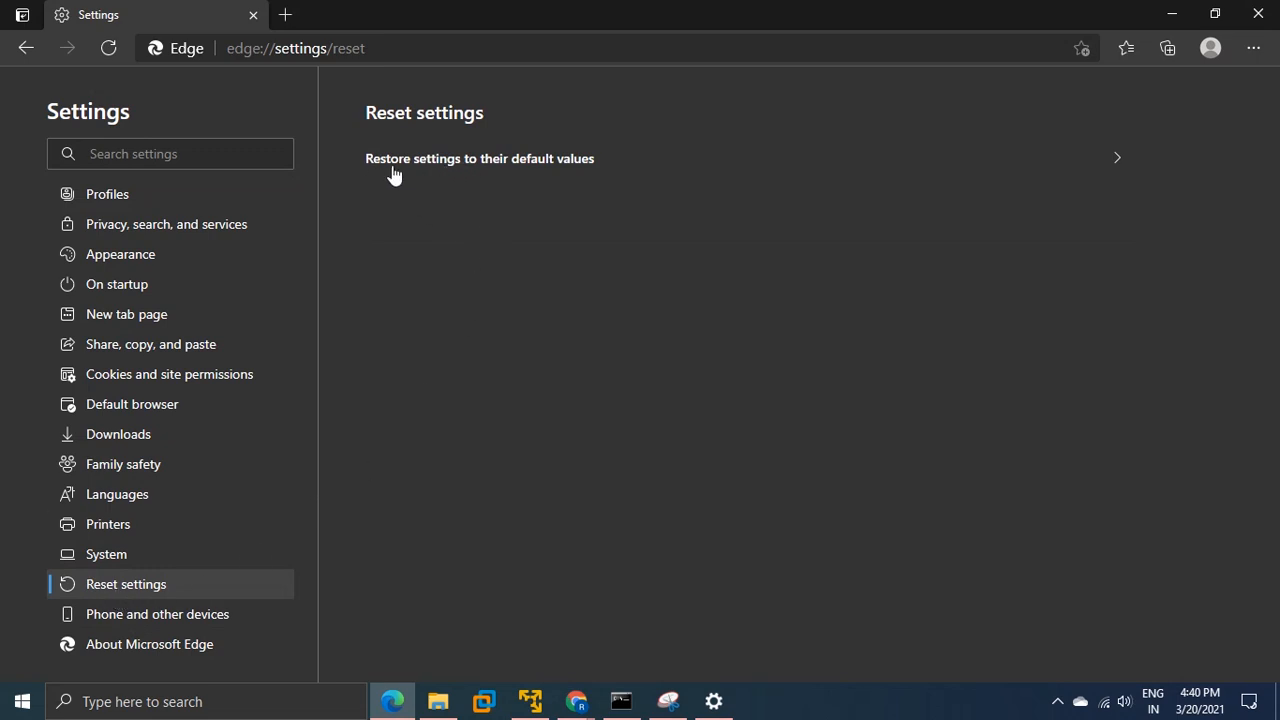
{"action": "mouse_move", "coordinate": [519, 176]}
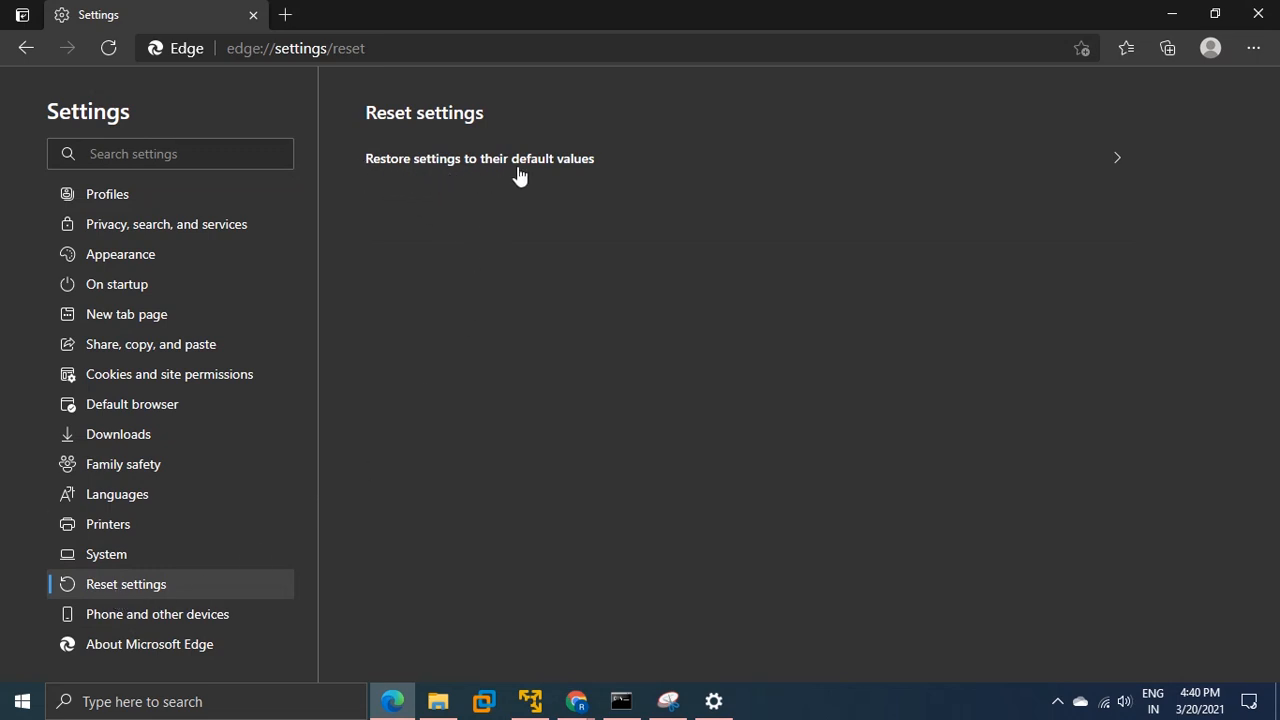
{"action": "left_click", "coordinate": [479, 158]}
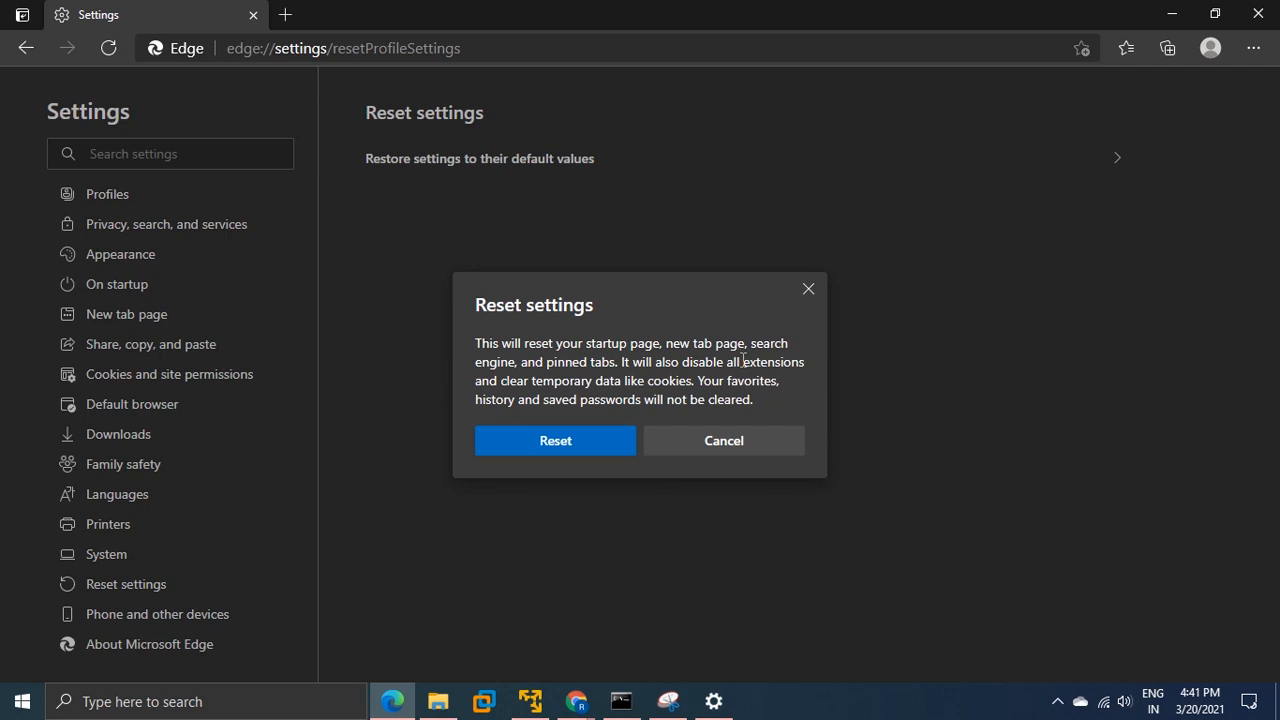
{"action": "left_click", "coordinate": [555, 440]}
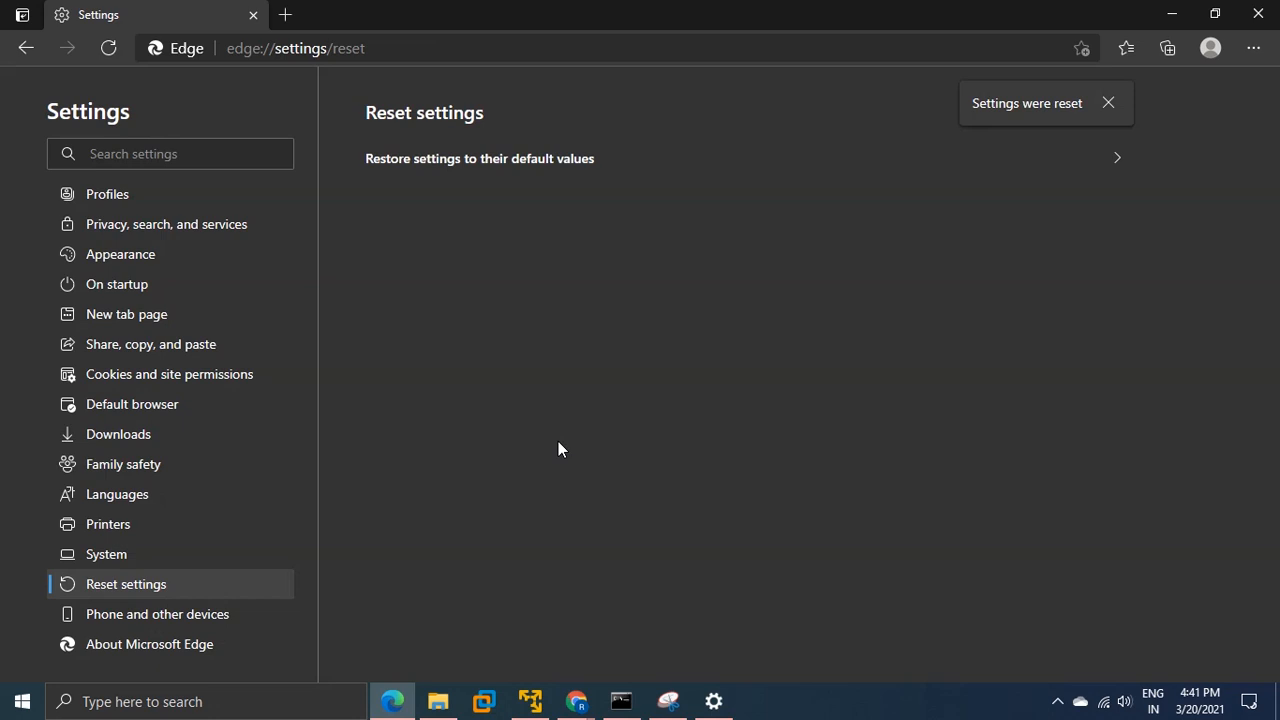
{"action": "mouse_move", "coordinate": [678, 384]}
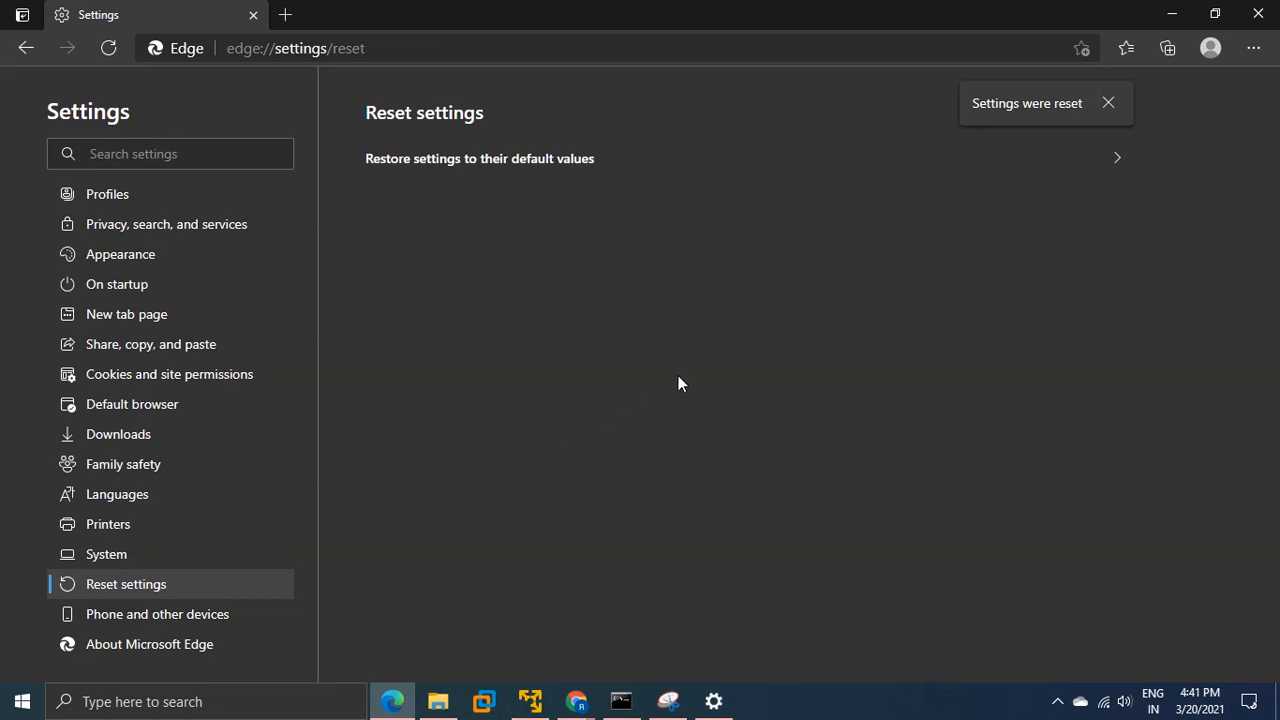
{"action": "mouse_move", "coordinate": [1258, 14]}
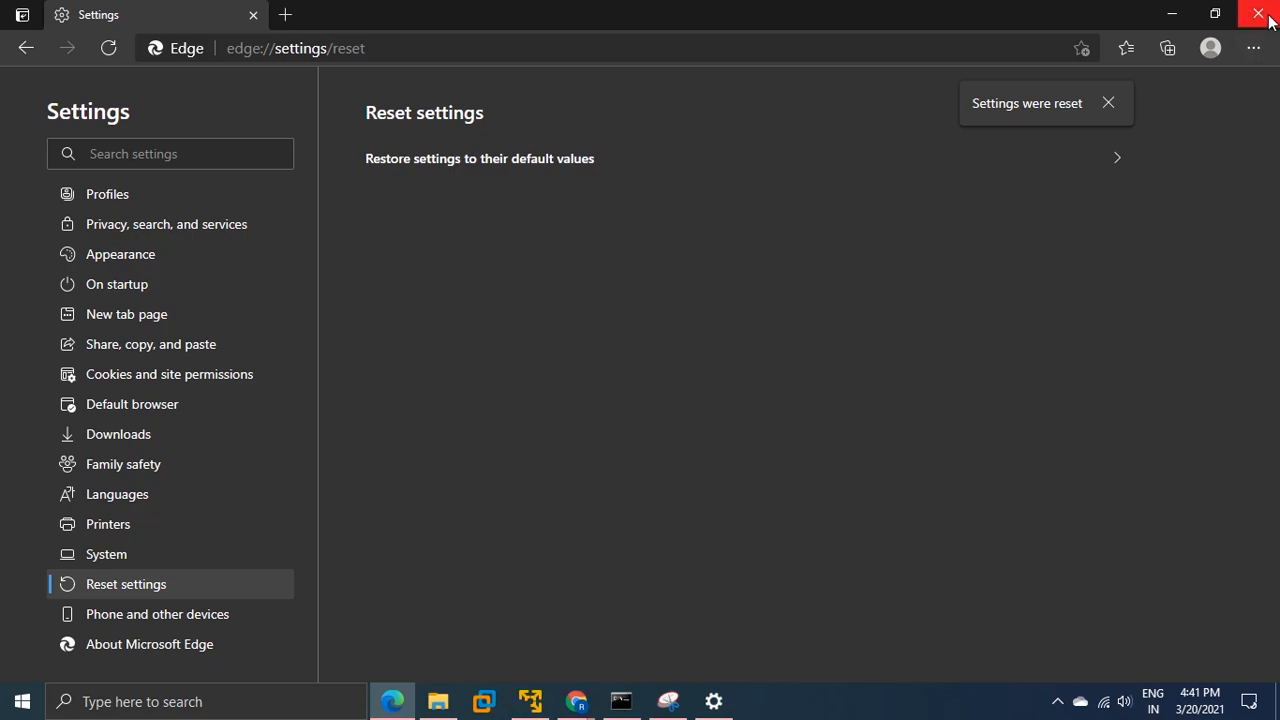
Close Edge and open a maximized File Explorer window.
{"action": "left_click", "coordinate": [1258, 13]}
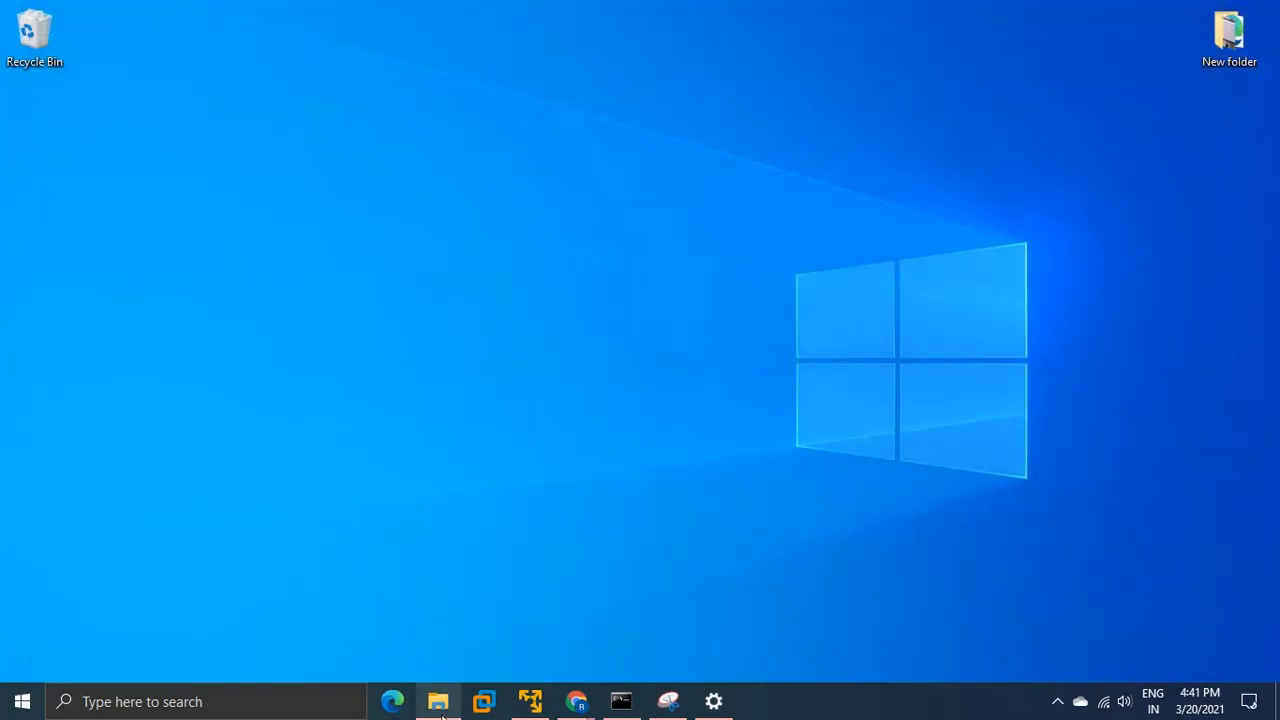
{"action": "left_click", "coordinate": [438, 701]}
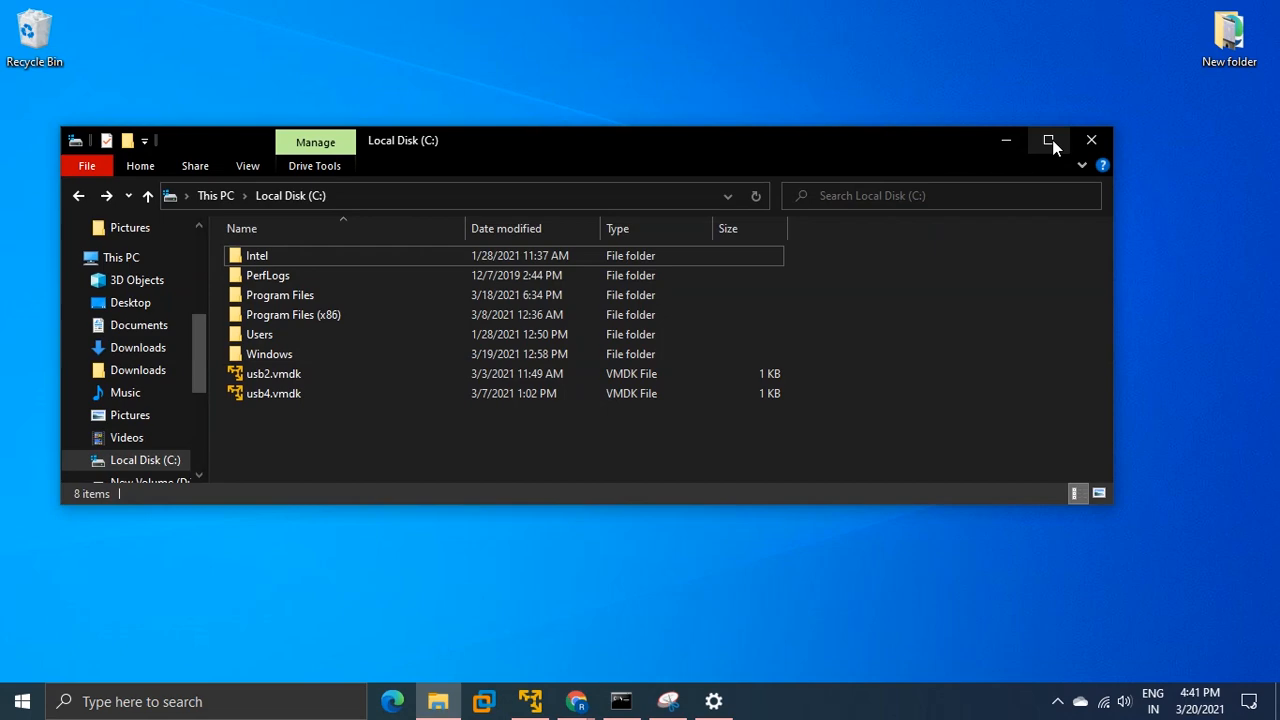
{"action": "left_click", "coordinate": [1049, 140]}
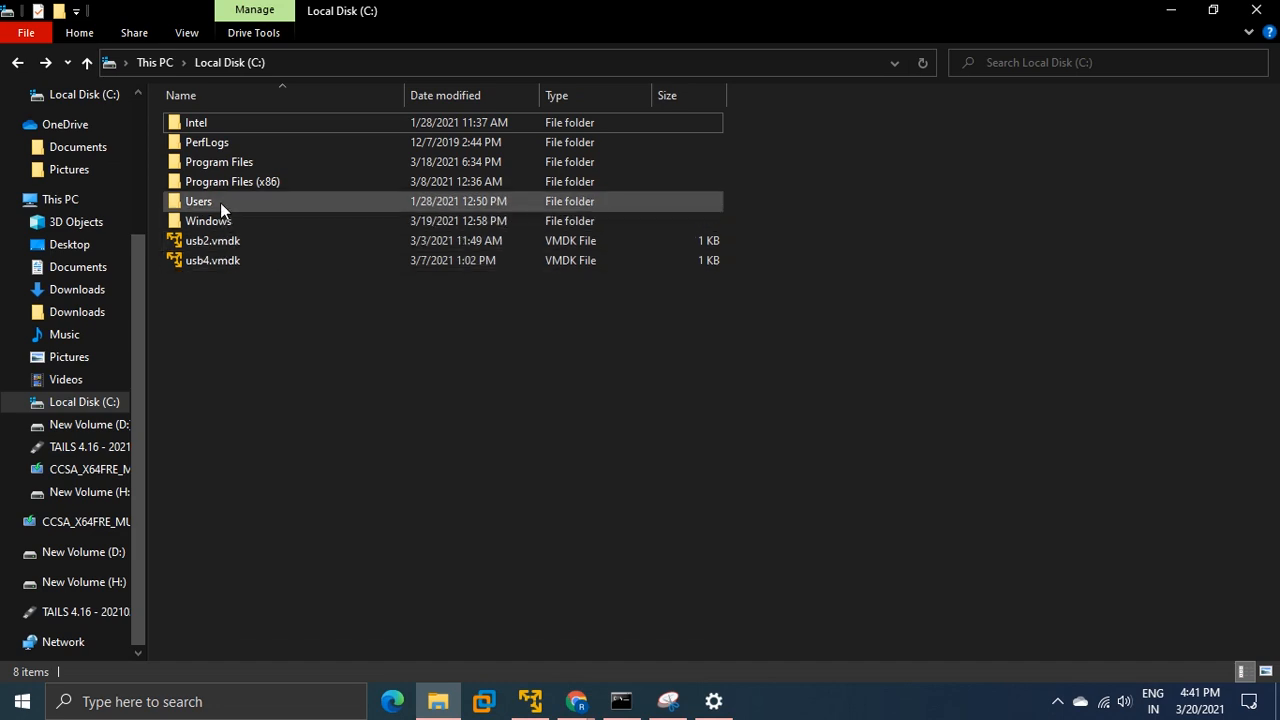
Go to Users > h2s and turn on Hidden items in the View menu.
{"action": "double_click", "coordinate": [198, 201]}
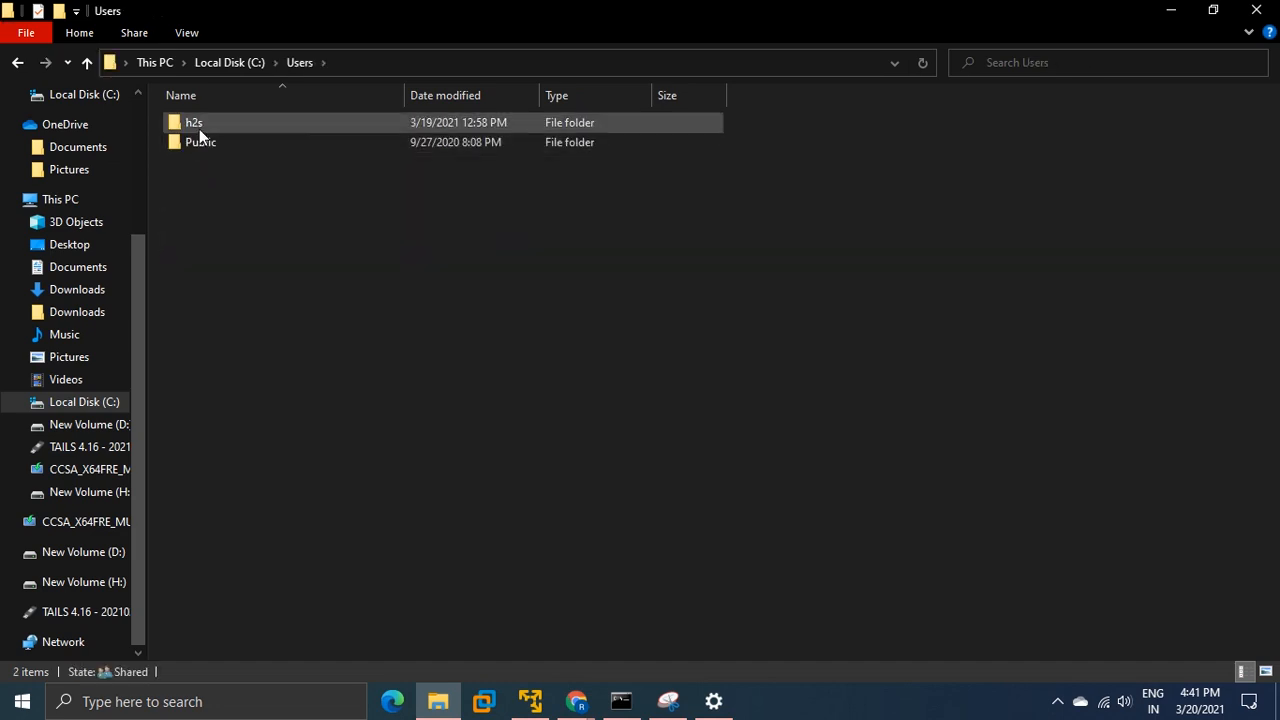
{"action": "double_click", "coordinate": [194, 122]}
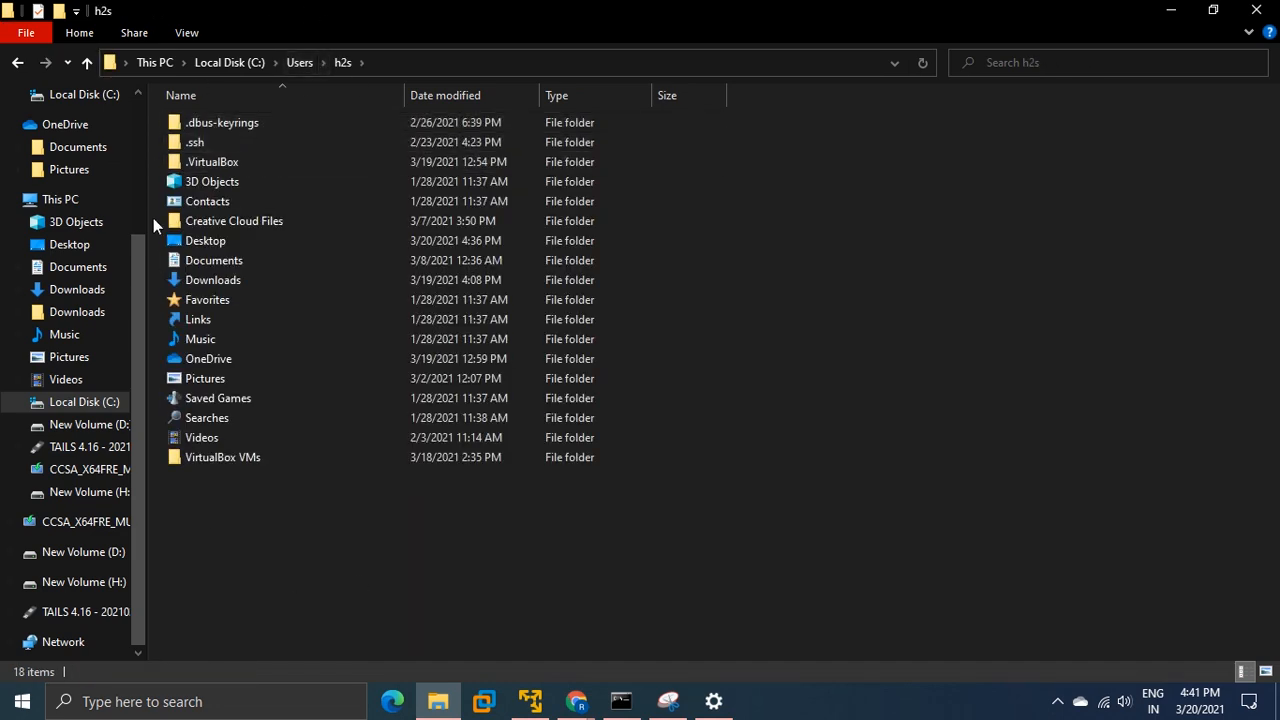
{"action": "mouse_move", "coordinate": [270, 531]}
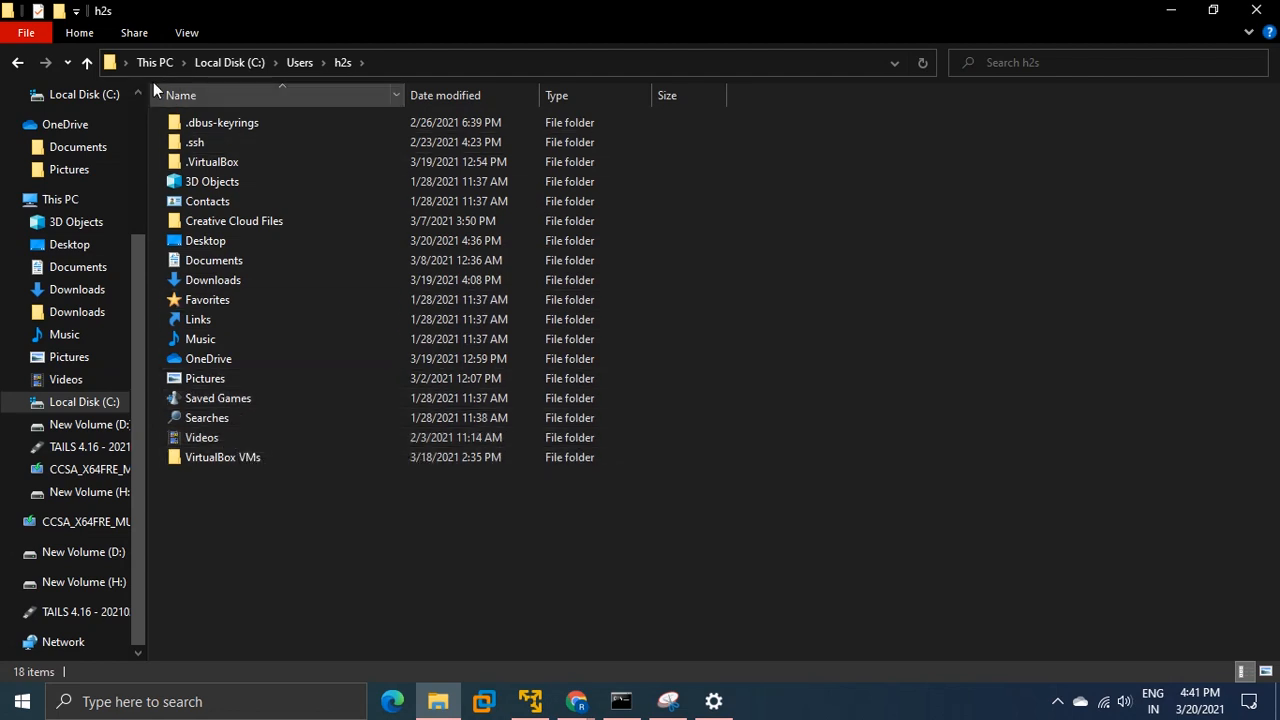
{"action": "left_click", "coordinate": [186, 33]}
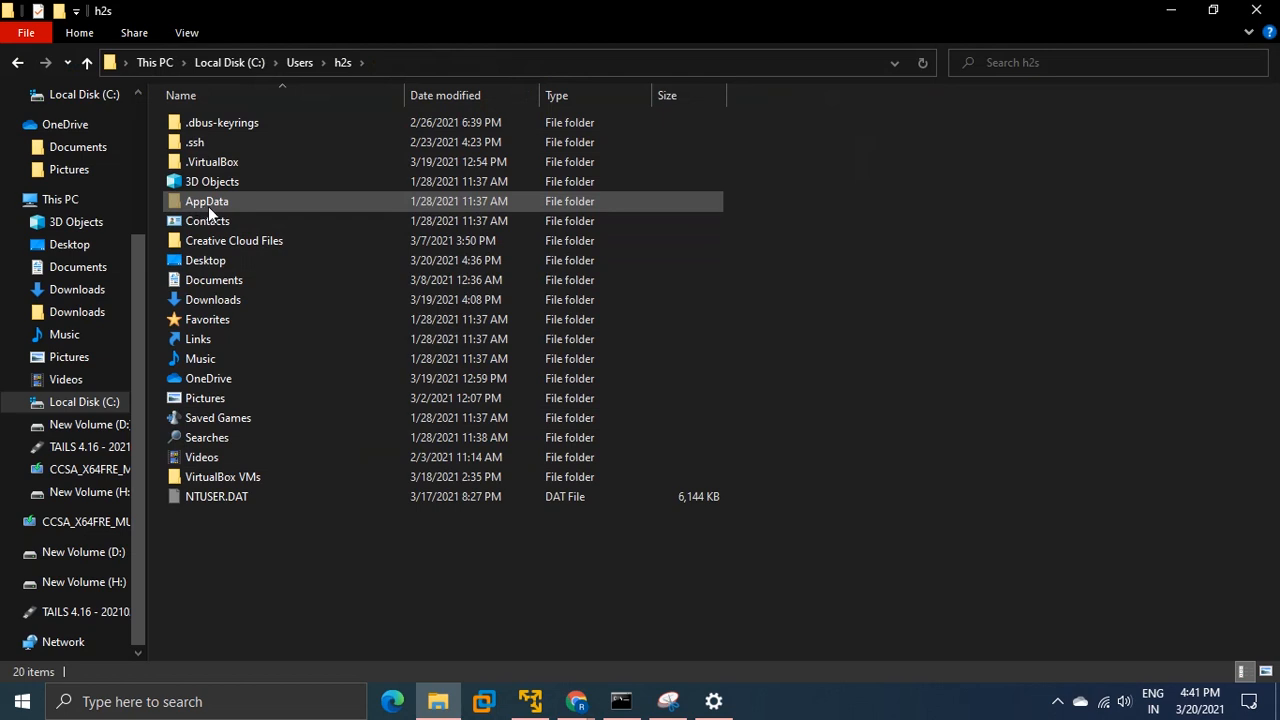
Navigate into AppData > Local > Microsoft to reach Edge's data folder.
{"action": "double_click", "coordinate": [207, 201]}
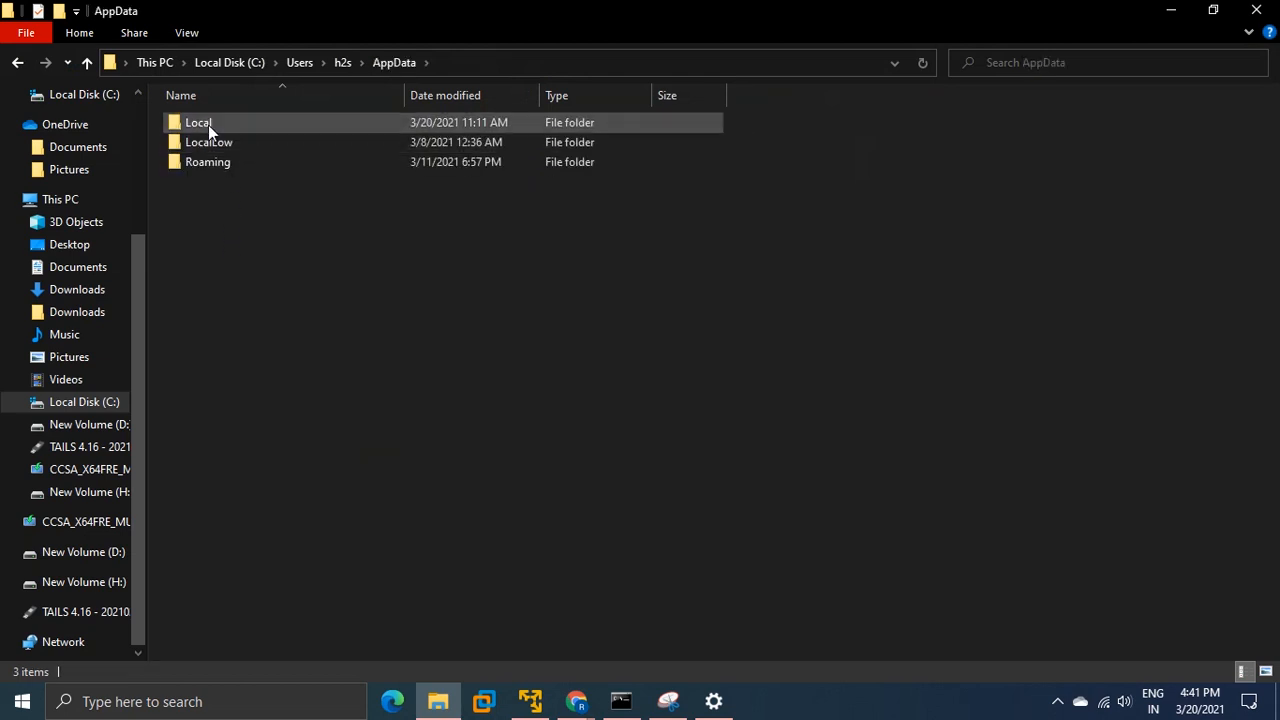
{"action": "double_click", "coordinate": [198, 122]}
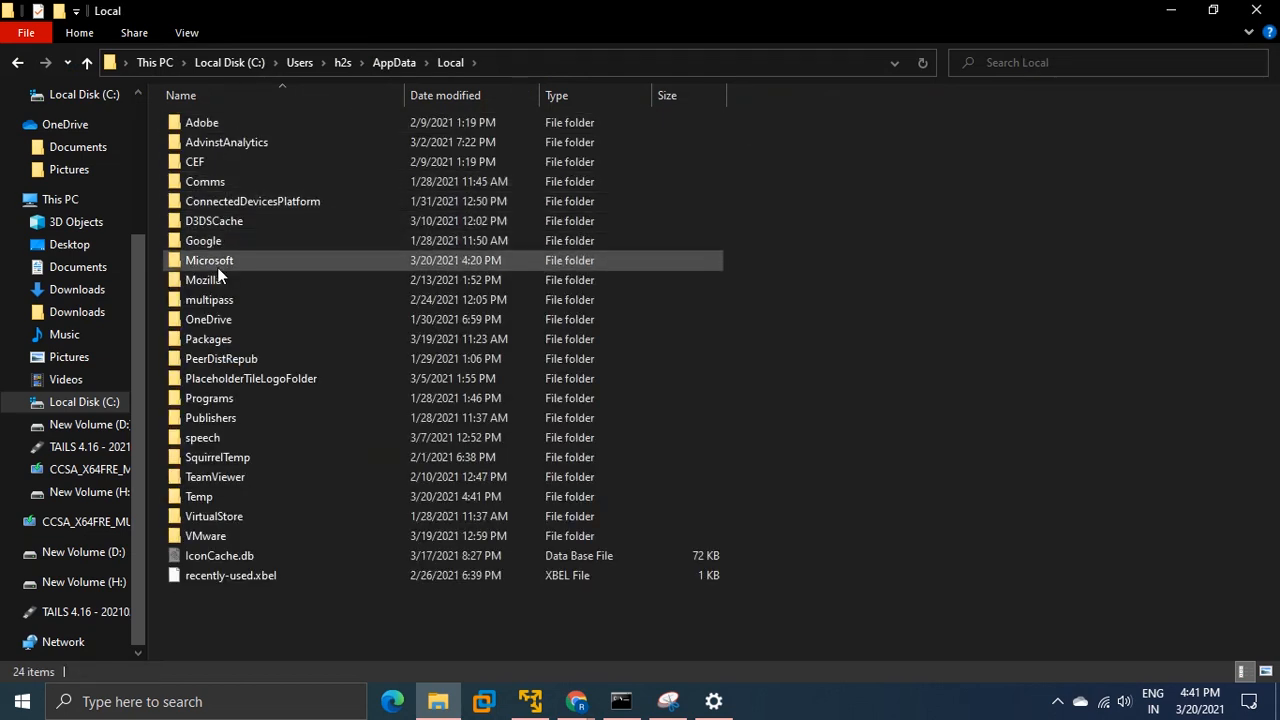
{"action": "double_click", "coordinate": [209, 260]}
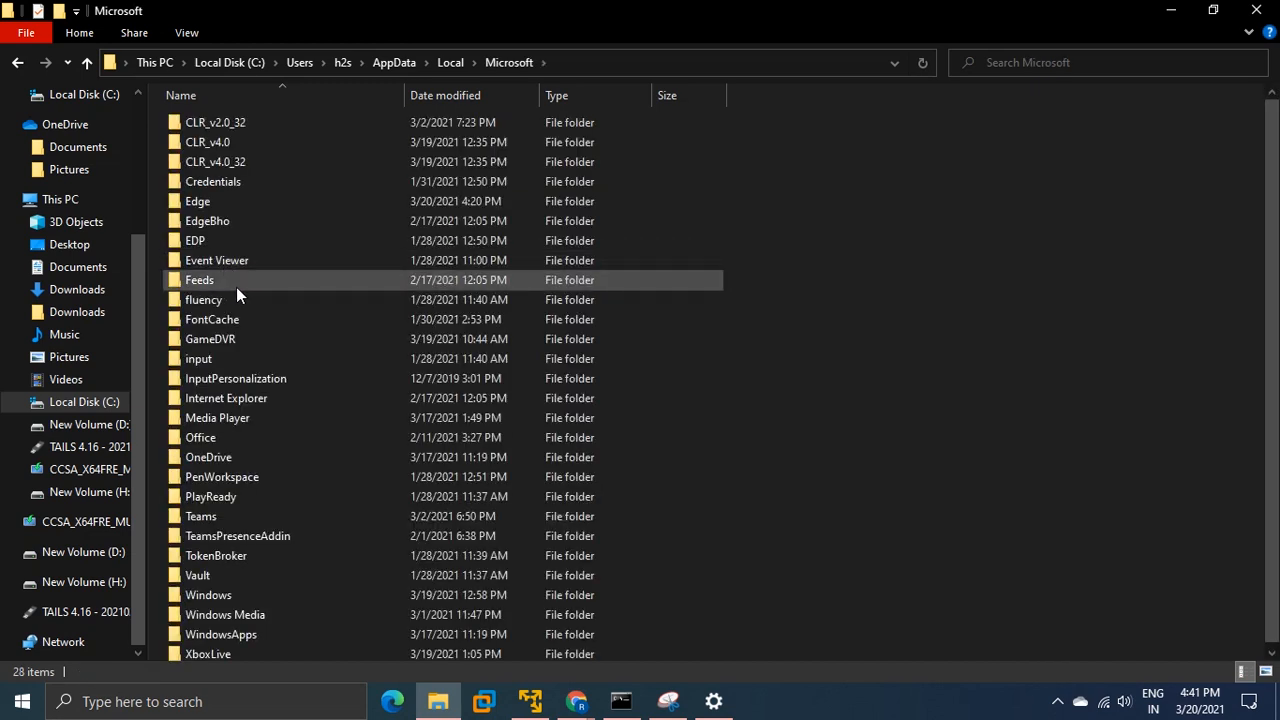
{"action": "mouse_move", "coordinate": [250, 201]}
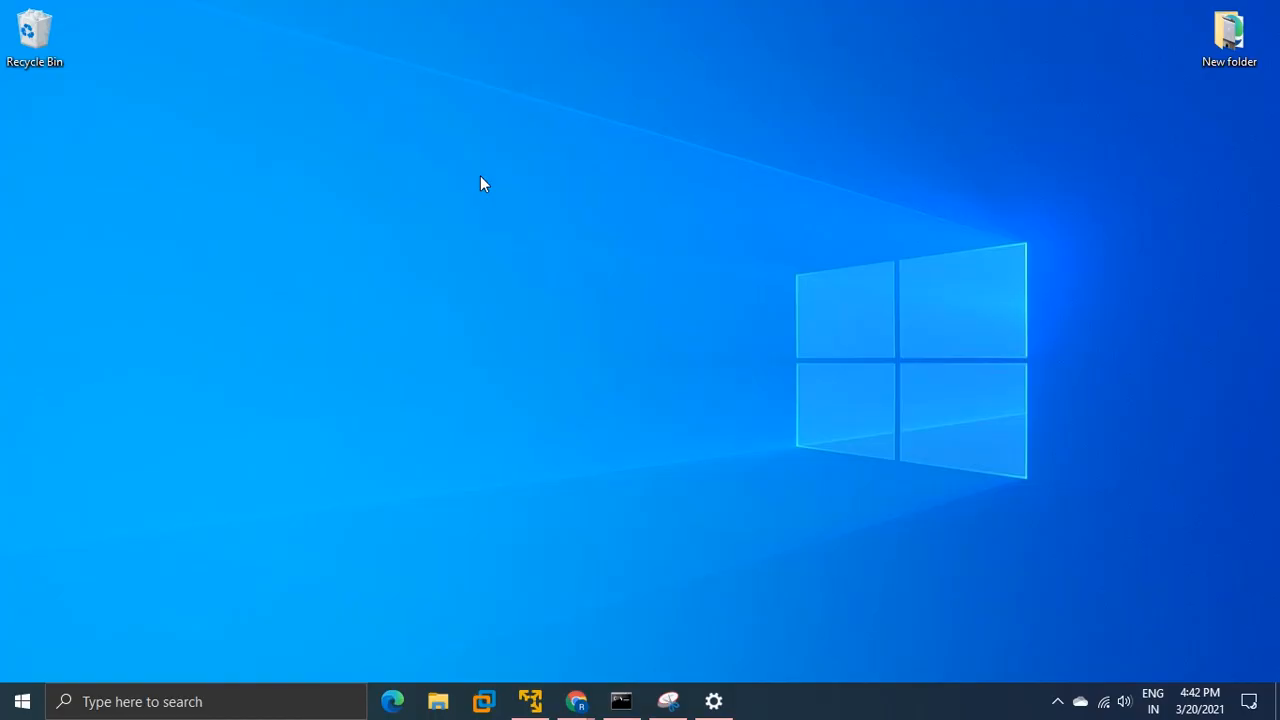
{"action": "mouse_move", "coordinate": [403, 671]}
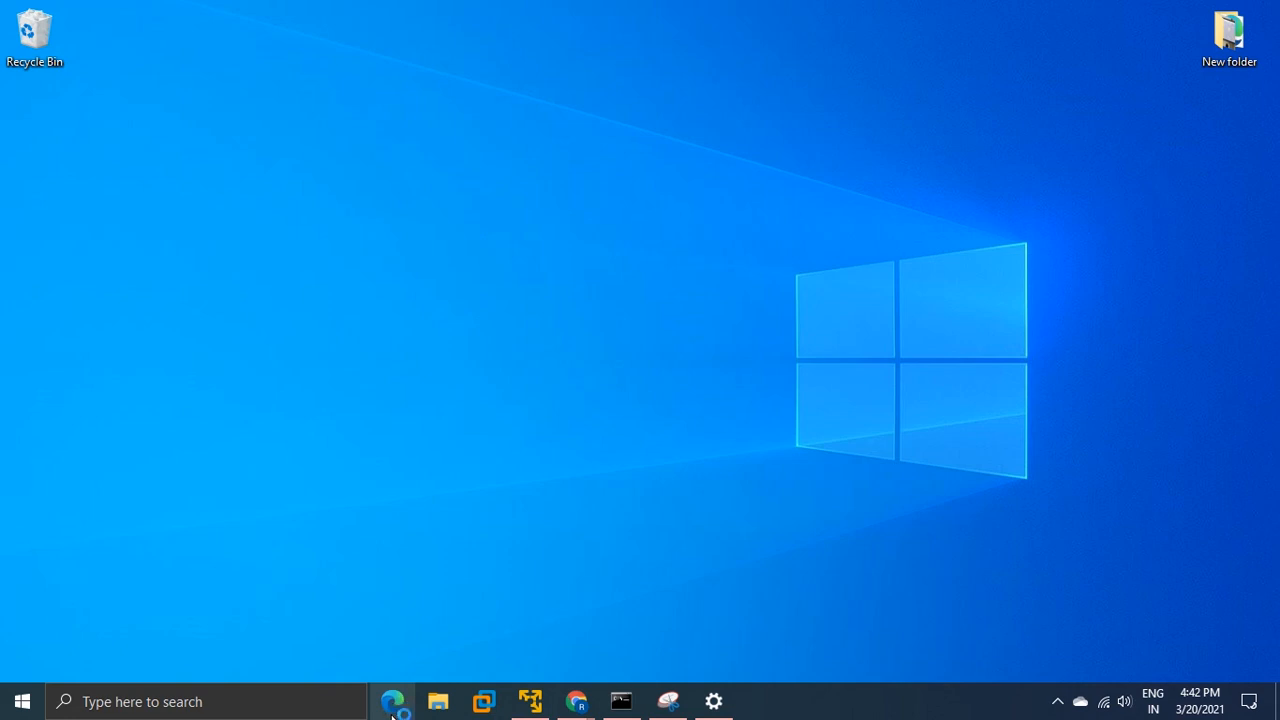
Relaunch Edge from the taskbar until 'Welcome to the new Microsoft Edge' appears.
{"action": "left_click", "coordinate": [393, 701]}
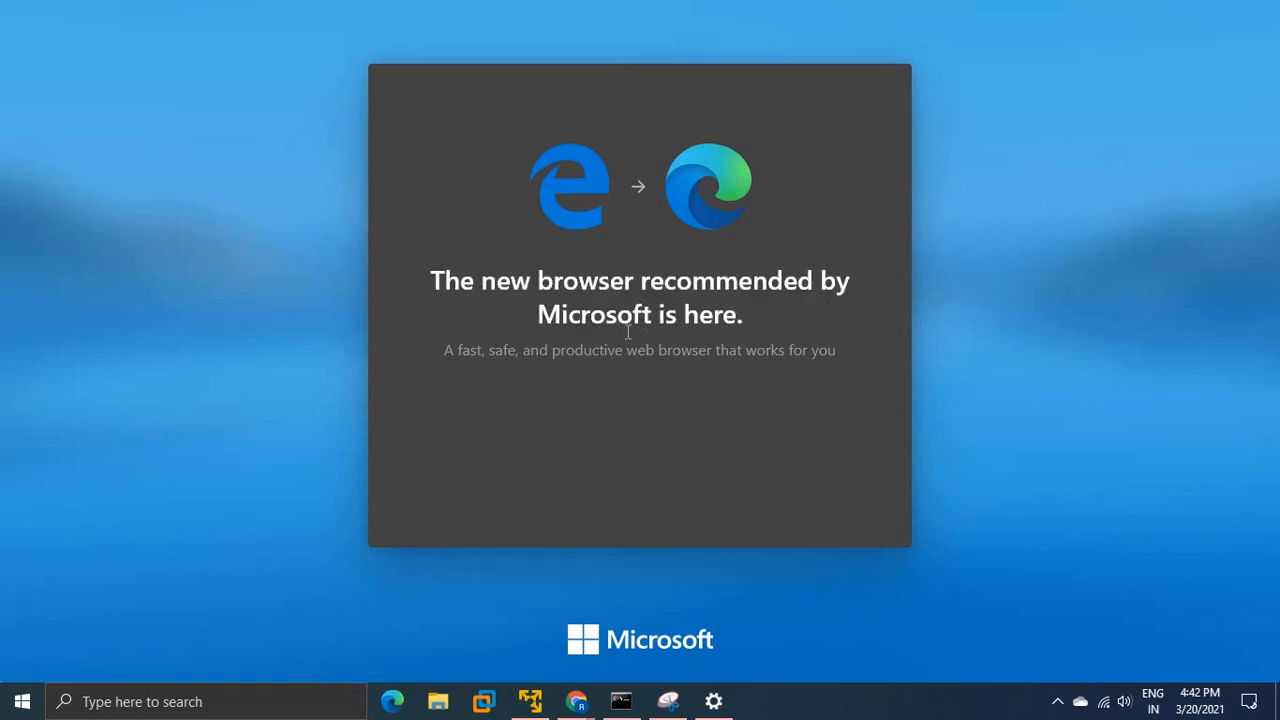
{"action": "mouse_move", "coordinate": [490, 429]}
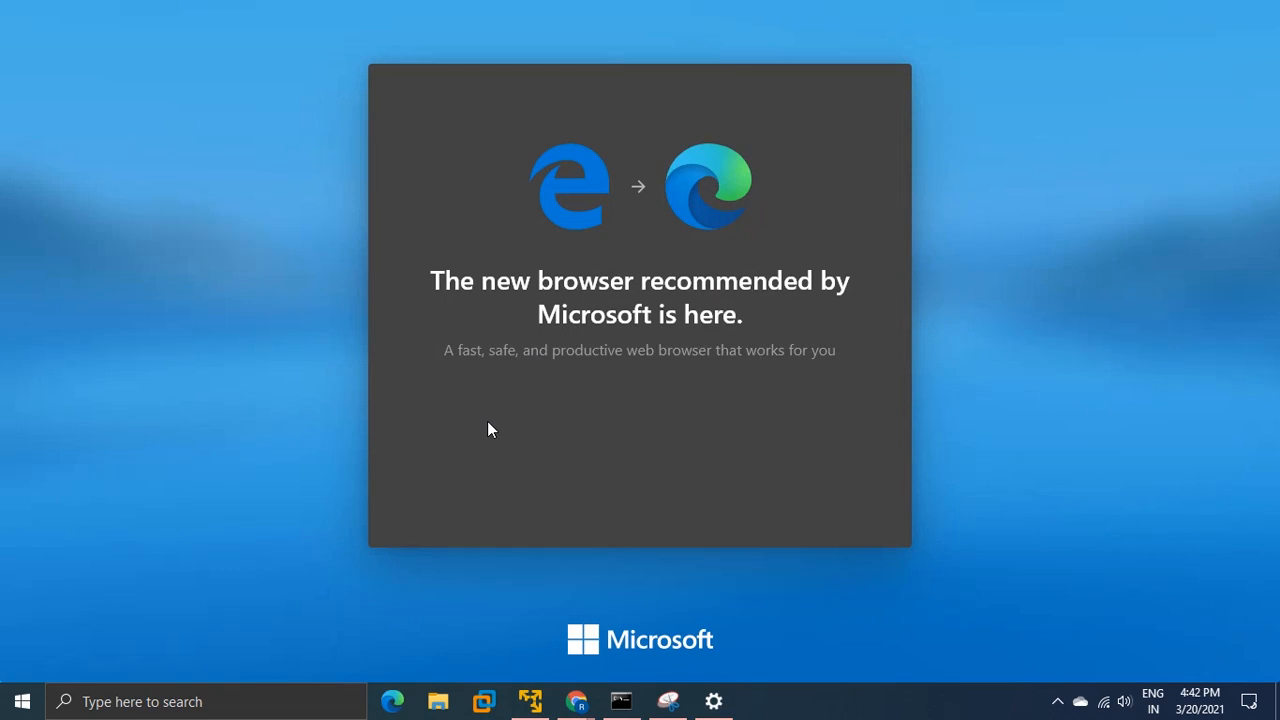
{"action": "mouse_move", "coordinate": [640, 167]}
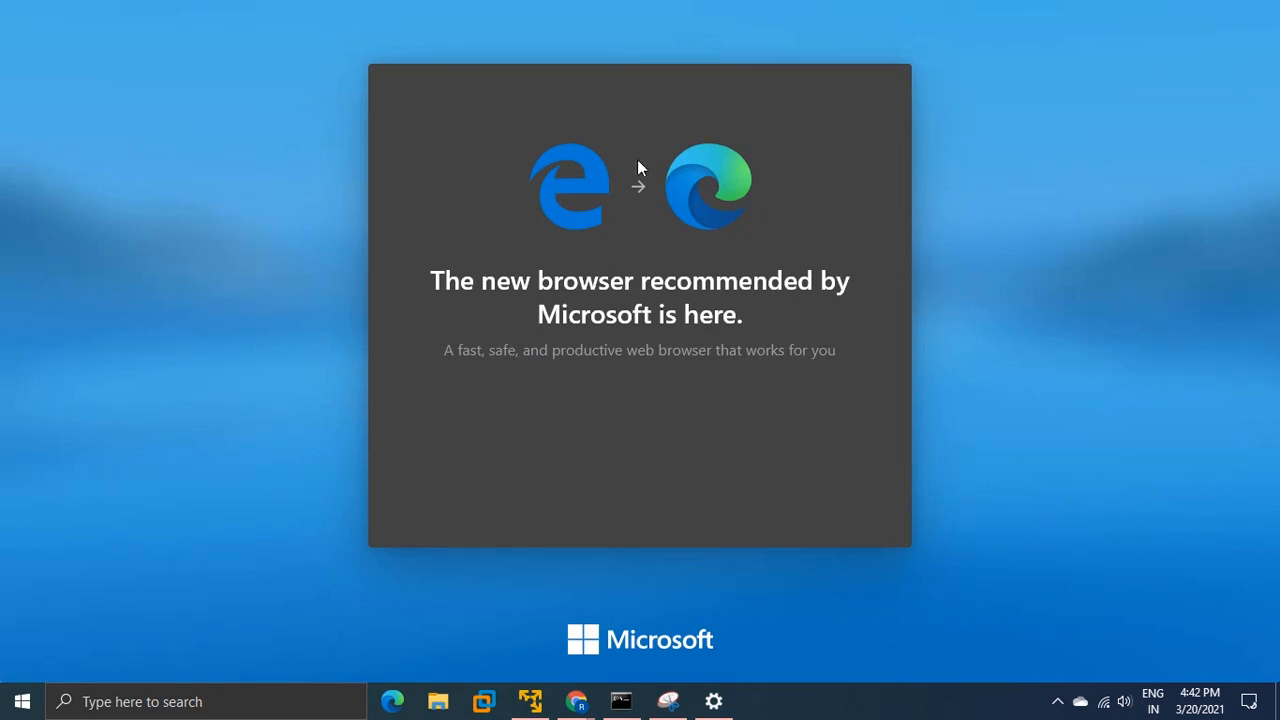
{"action": "mouse_move", "coordinate": [620, 315]}
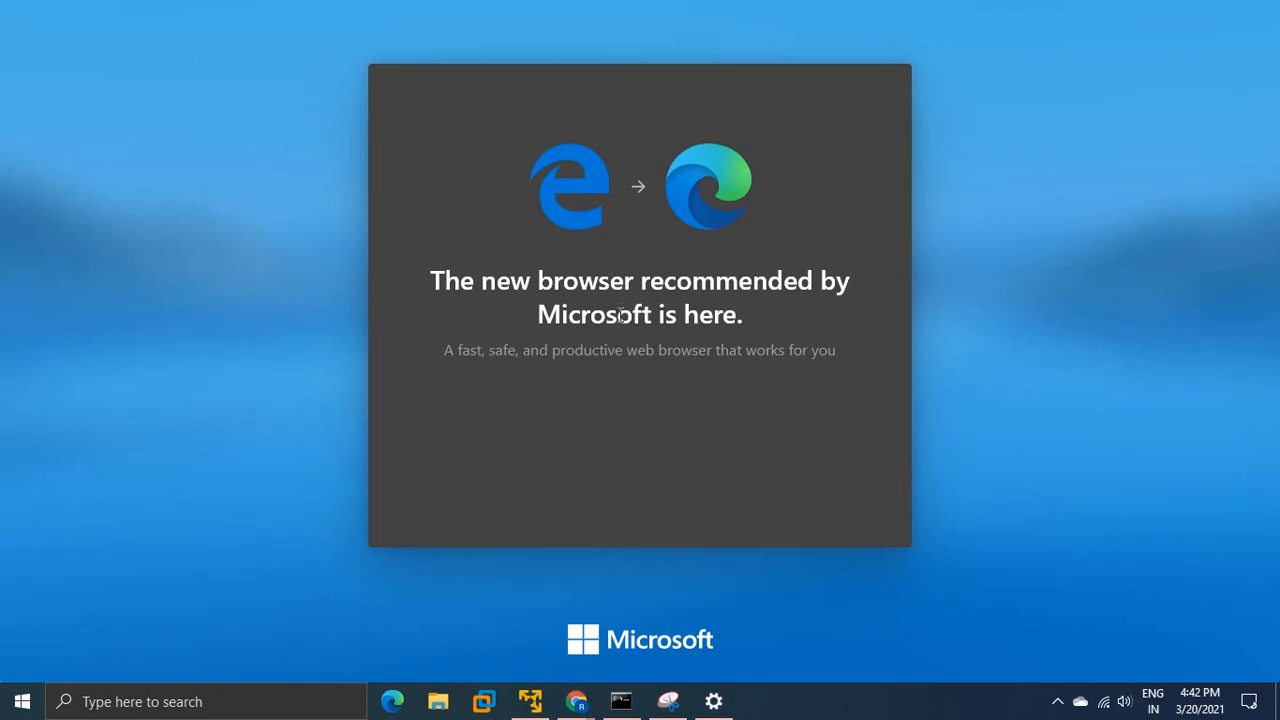
{"action": "left_click", "coordinate": [392, 700]}
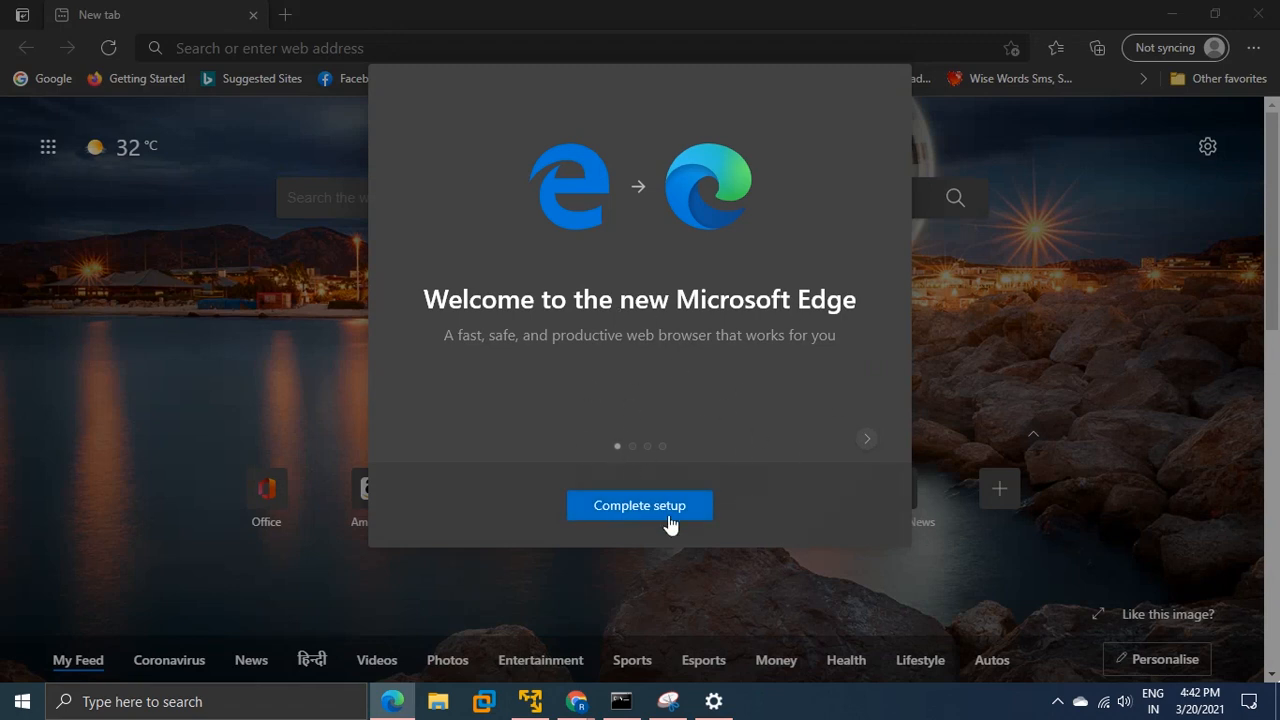
Complete setup with sync and personalization set to No, then start Find your favorites.
{"action": "left_click", "coordinate": [639, 505]}
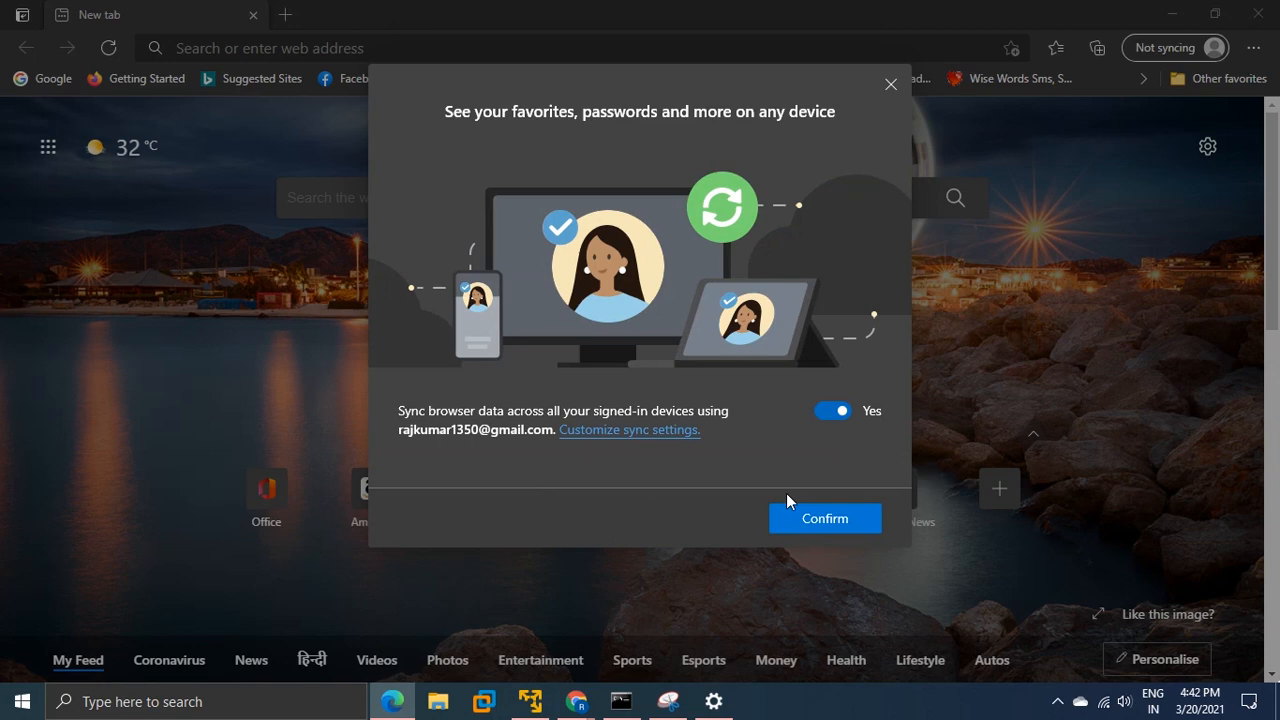
{"action": "left_click", "coordinate": [832, 410]}
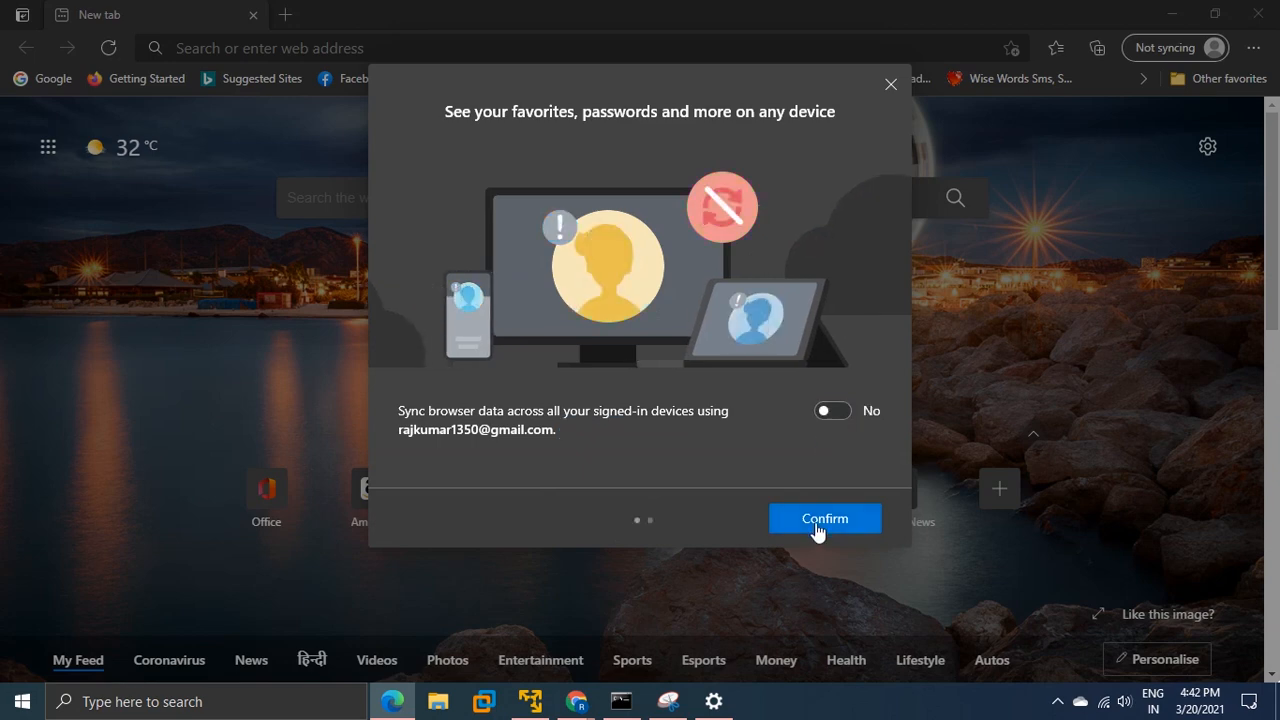
{"action": "left_click", "coordinate": [824, 518]}
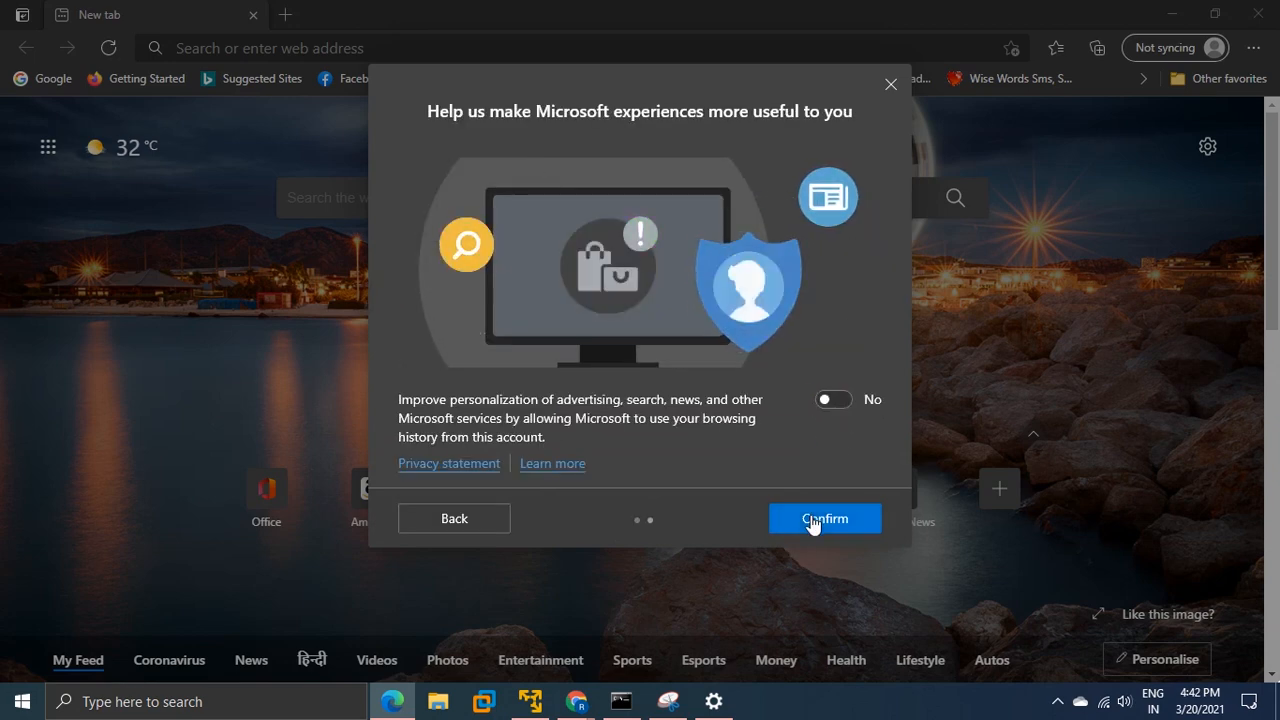
{"action": "left_click", "coordinate": [824, 518]}
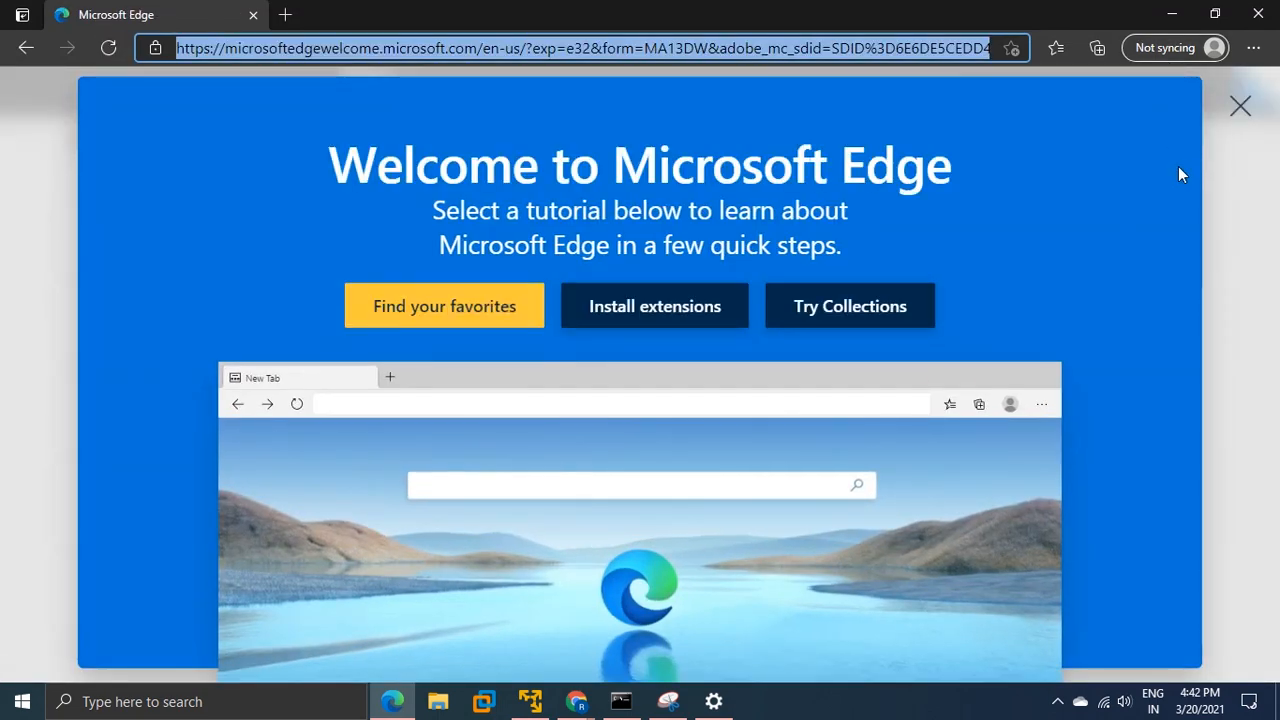
{"action": "left_click", "coordinate": [443, 306]}
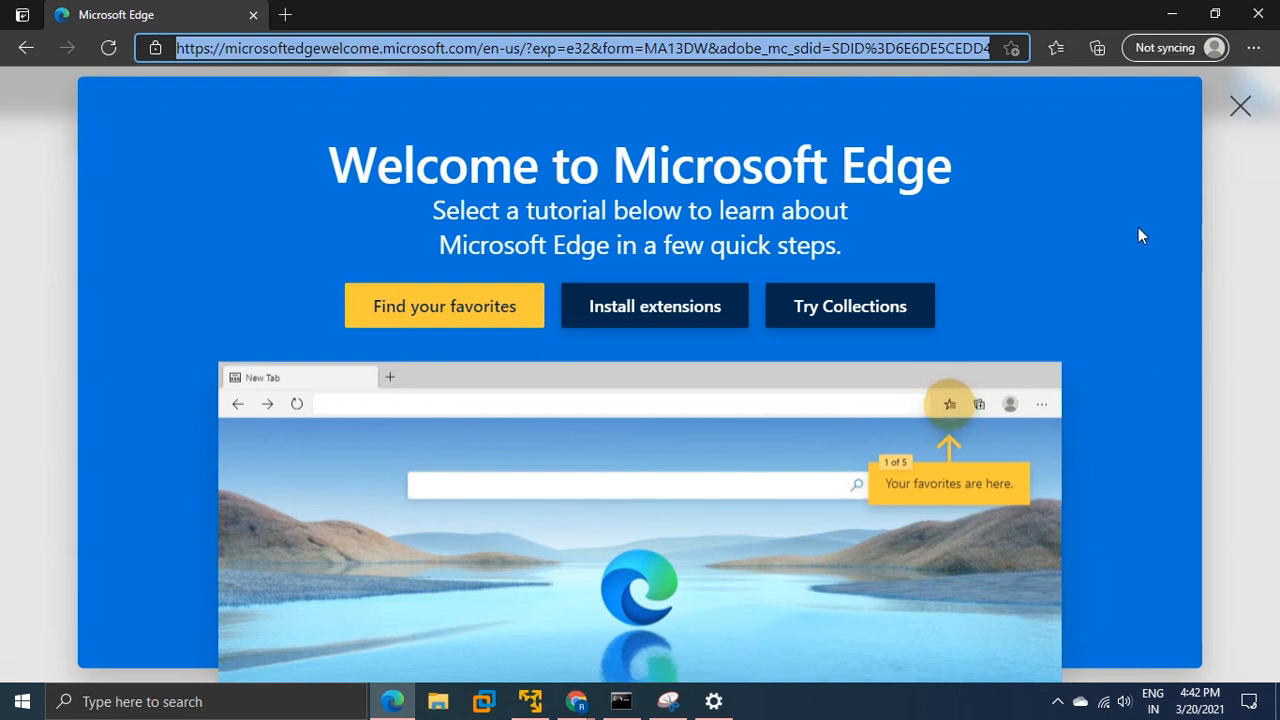